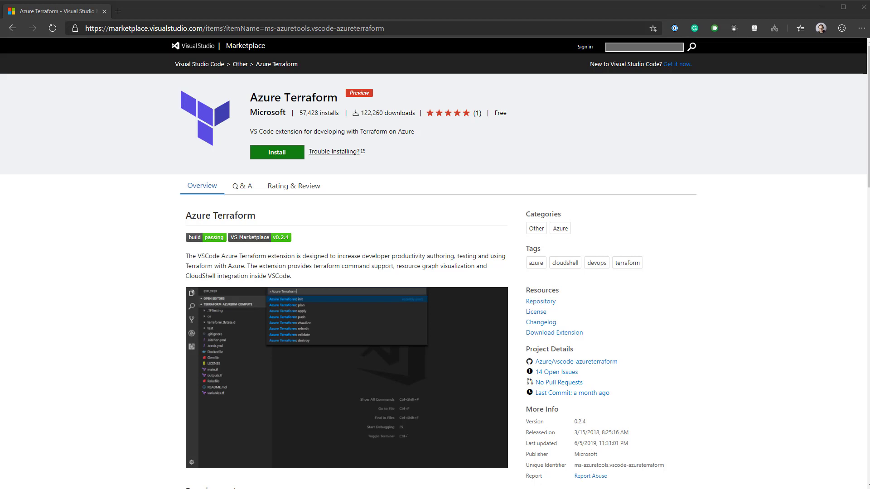
- Scroll the Azure Terraform extension page down to its Features and Commands tables
scroll(down, 3)
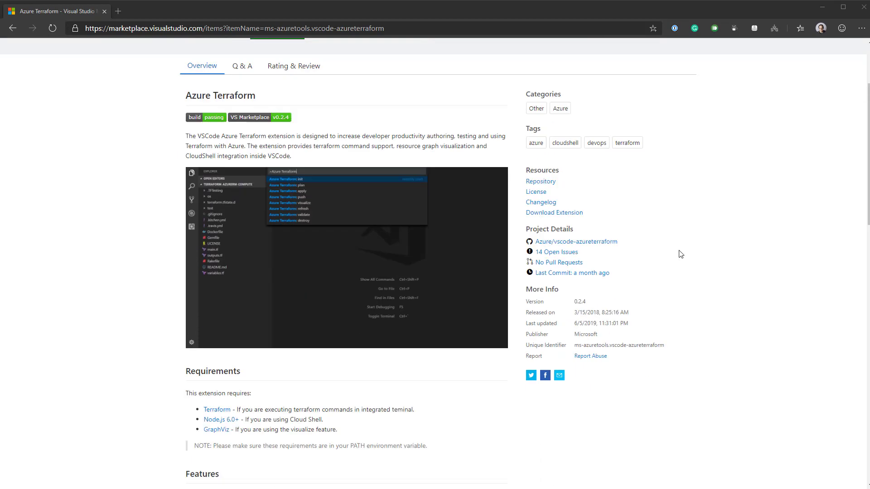
scroll(down, 3)
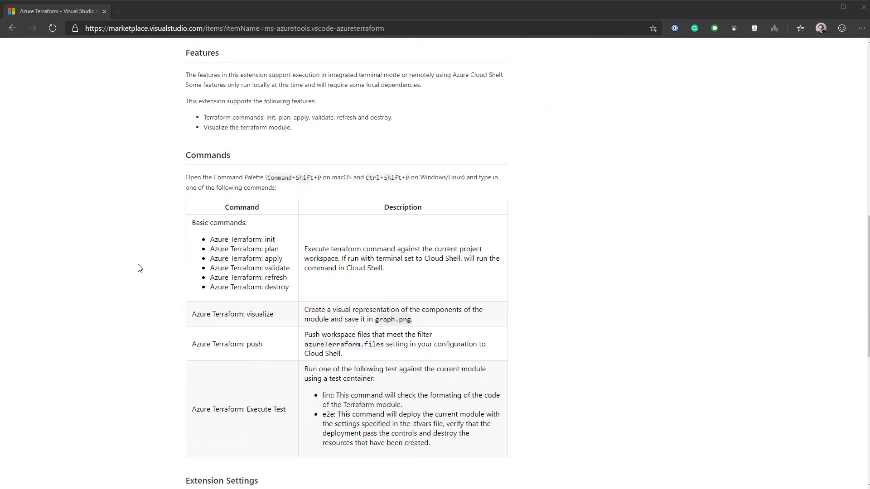
mouse_move(272, 300)
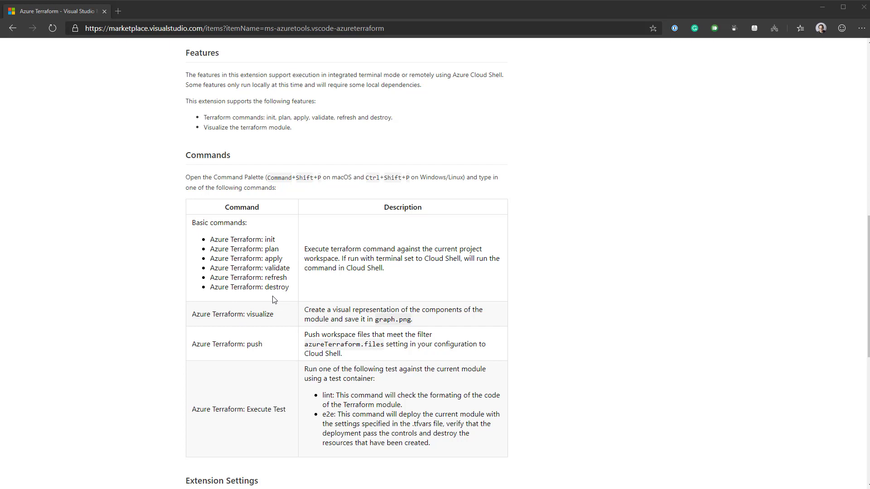
mouse_move(275, 259)
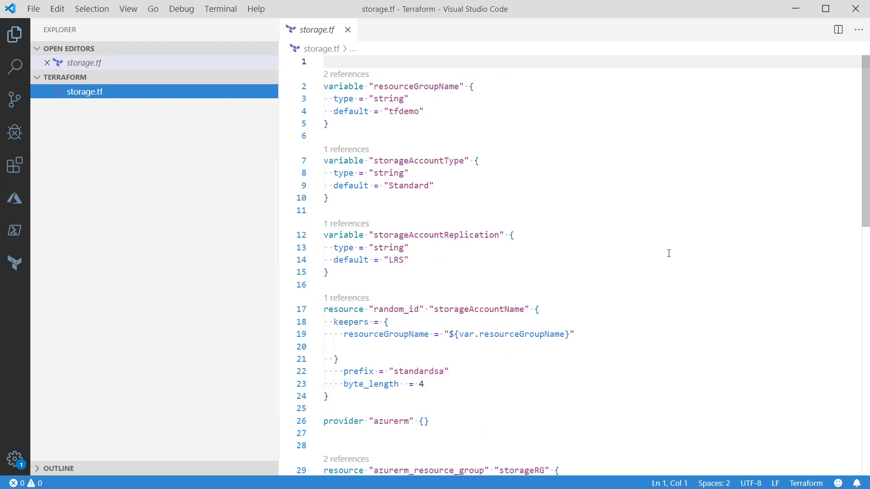
mouse_move(654, 241)
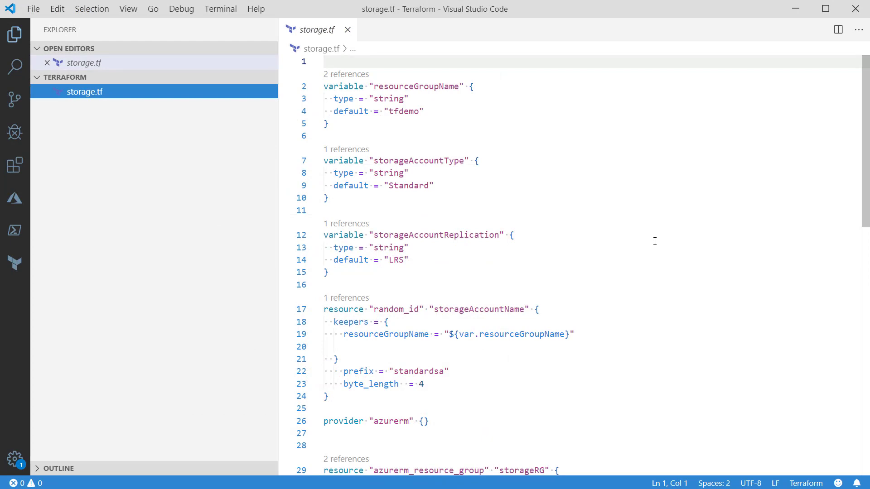
scroll(down, 3)
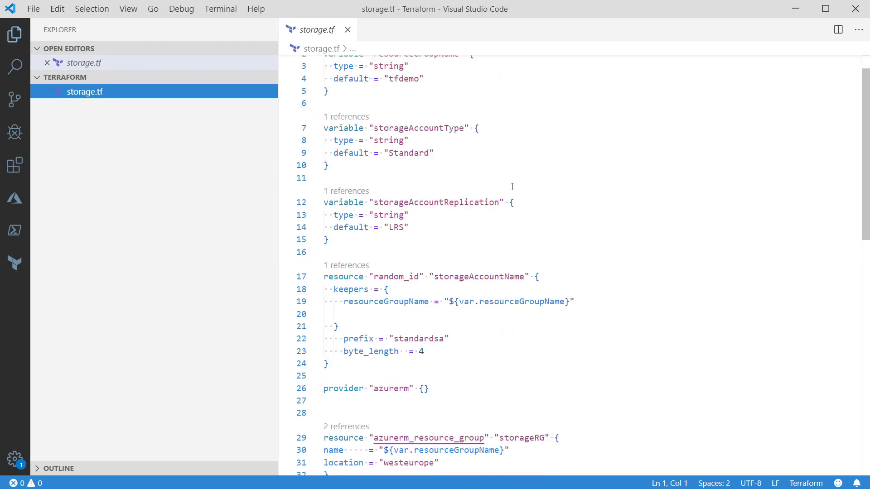
scroll(down, 3)
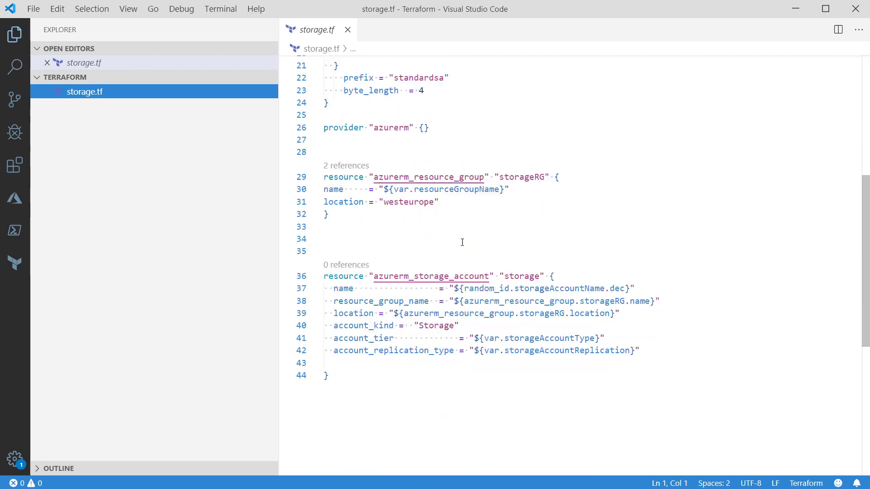
scroll(down, 3)
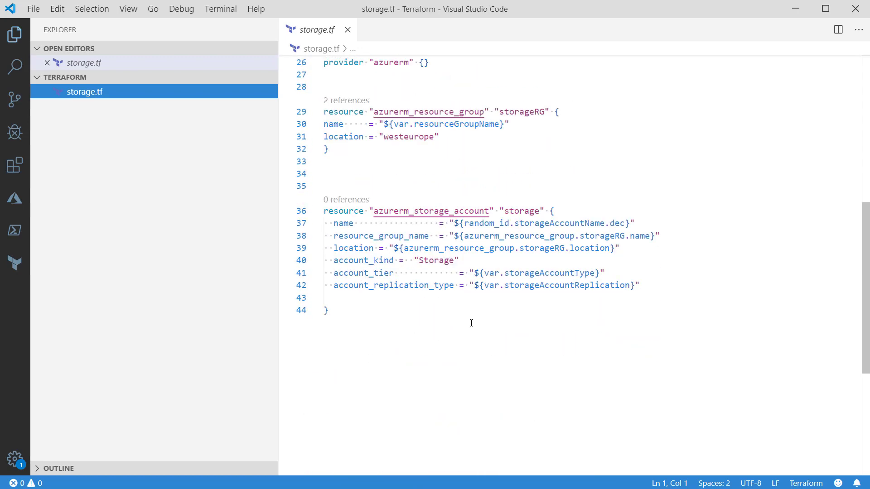
mouse_move(493, 303)
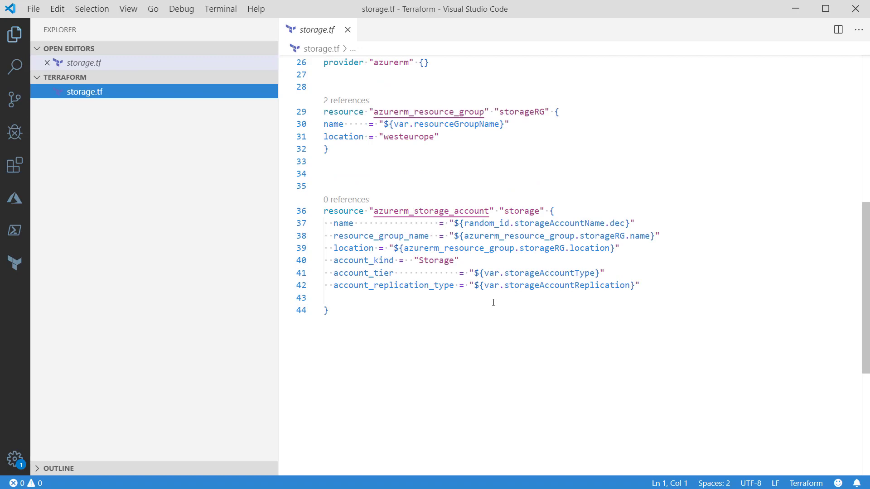
mouse_move(514, 357)
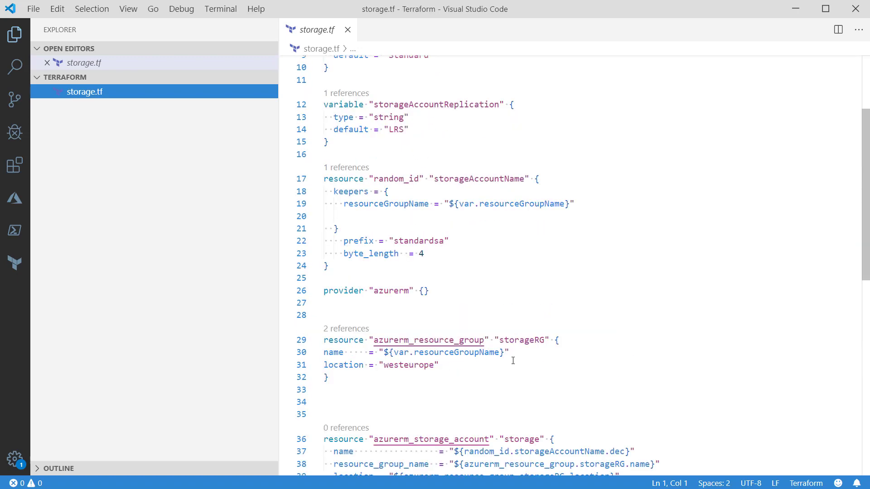
mouse_move(591, 197)
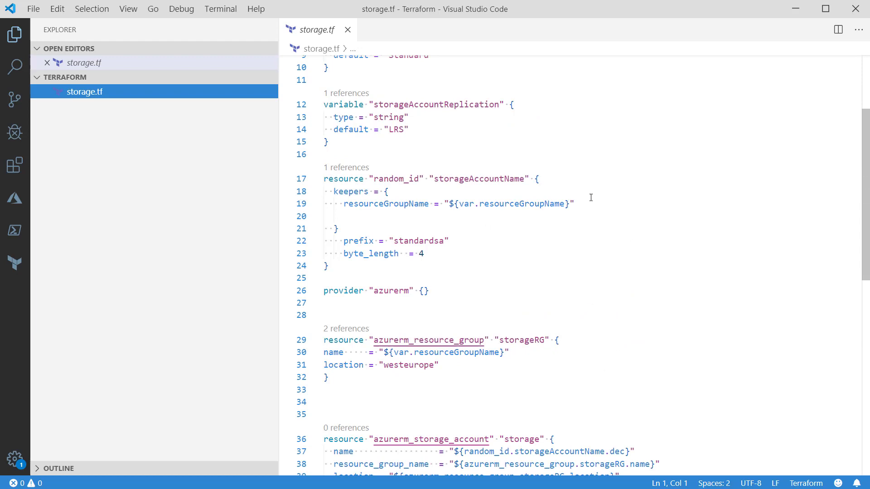
mouse_move(14, 165)
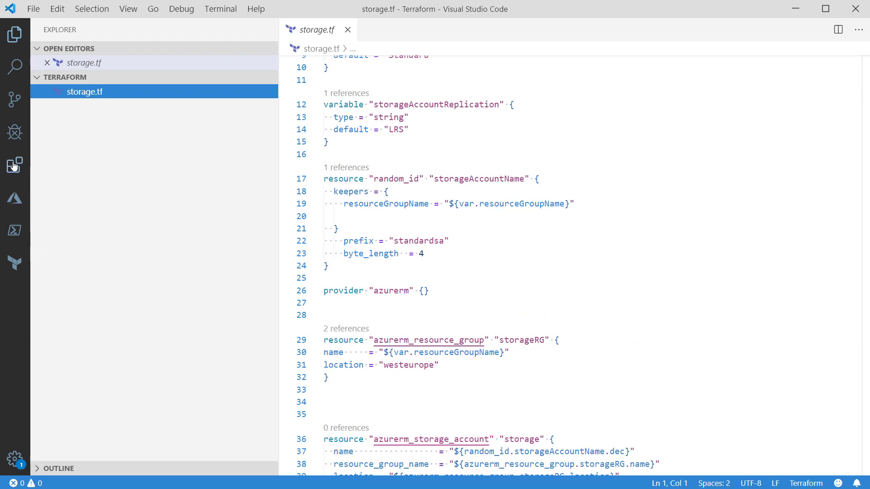
- Search extensions for 'terraform' and install Azure Terraform by Microsoft
click(15, 165)
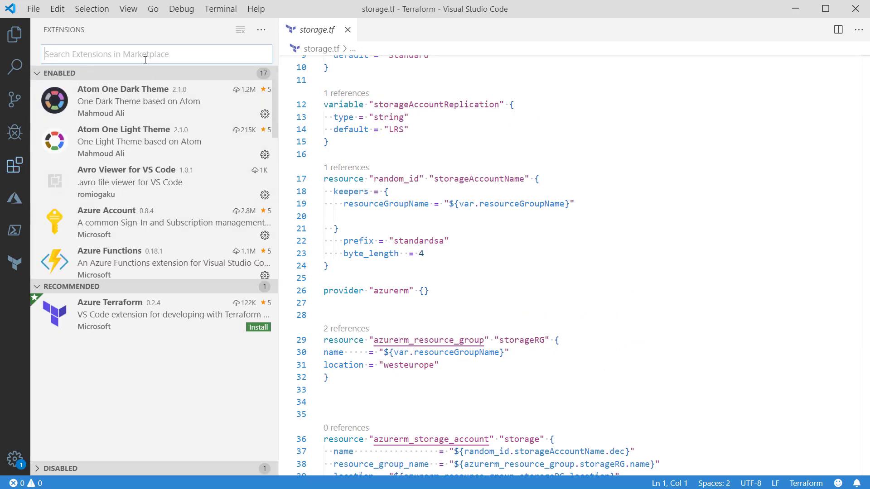
text(terraform)
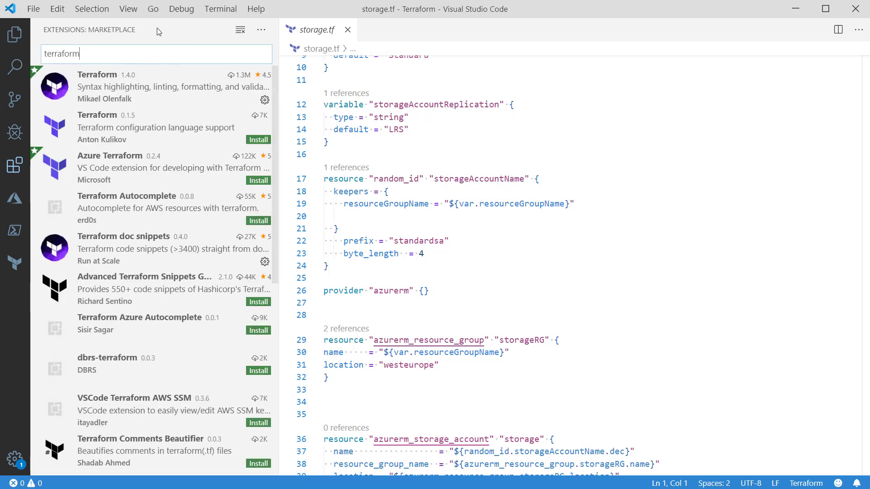
mouse_move(63, 67)
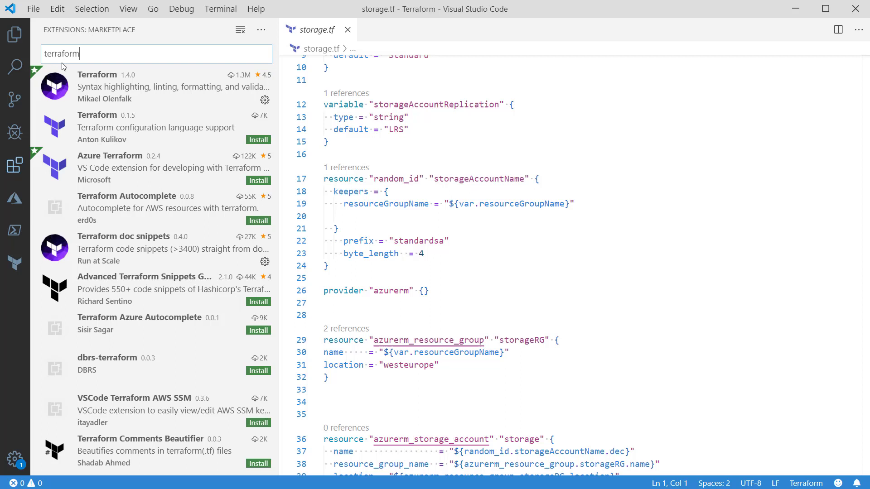
mouse_move(141, 98)
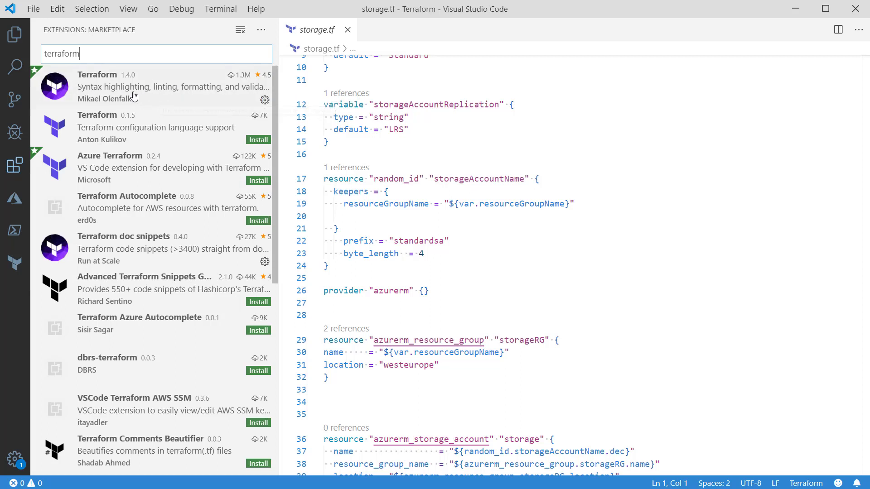
mouse_move(183, 91)
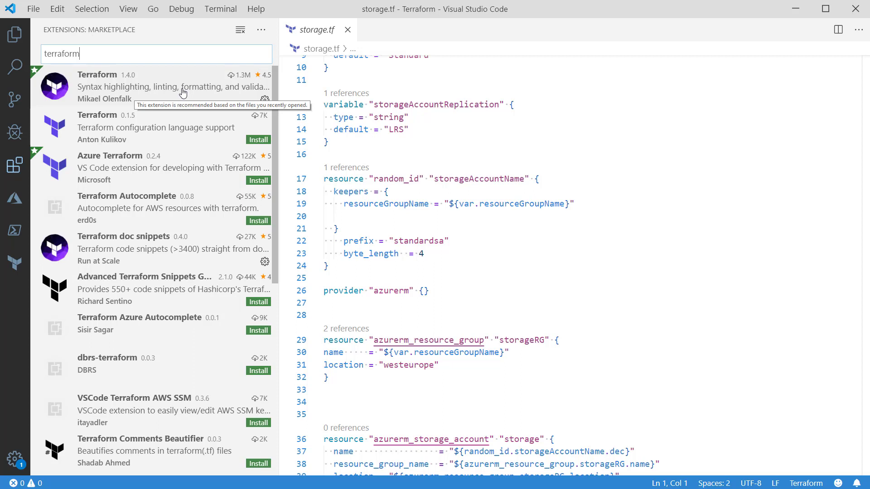
mouse_move(120, 94)
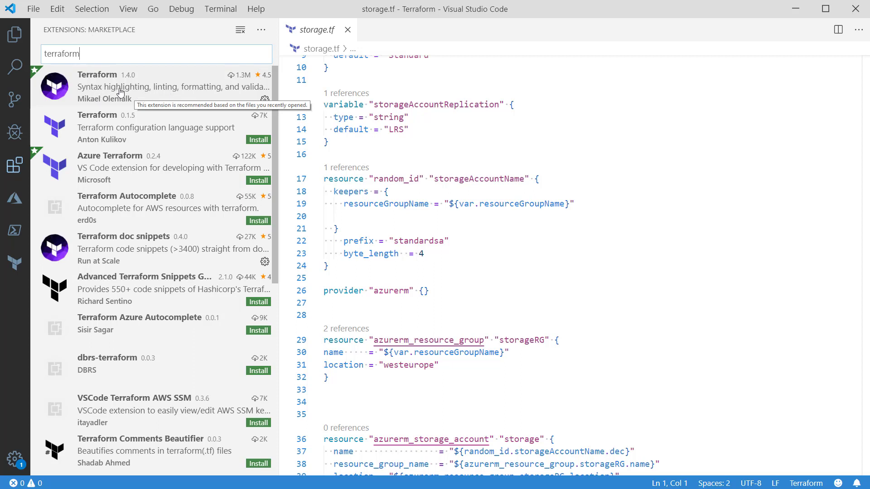
mouse_move(207, 103)
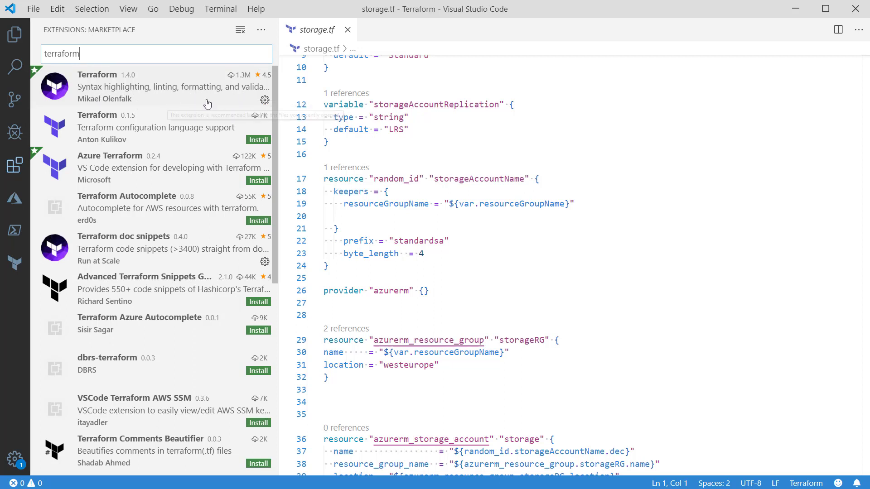
mouse_move(173, 100)
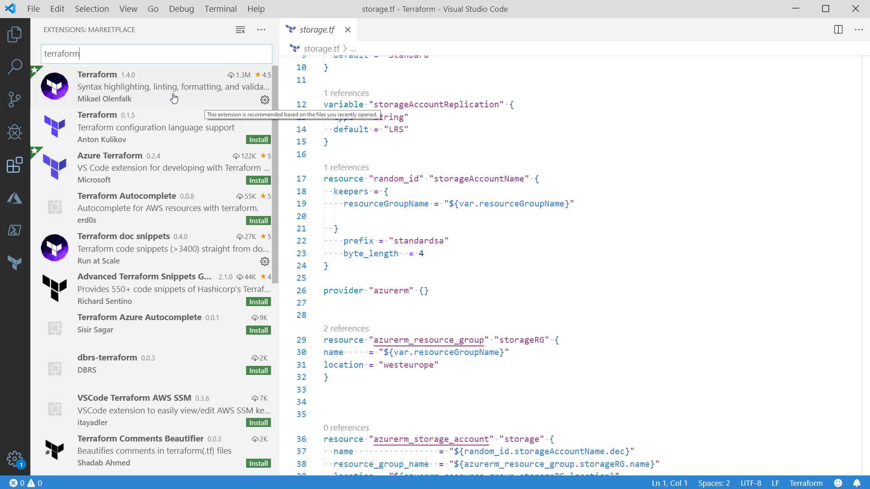
mouse_move(102, 175)
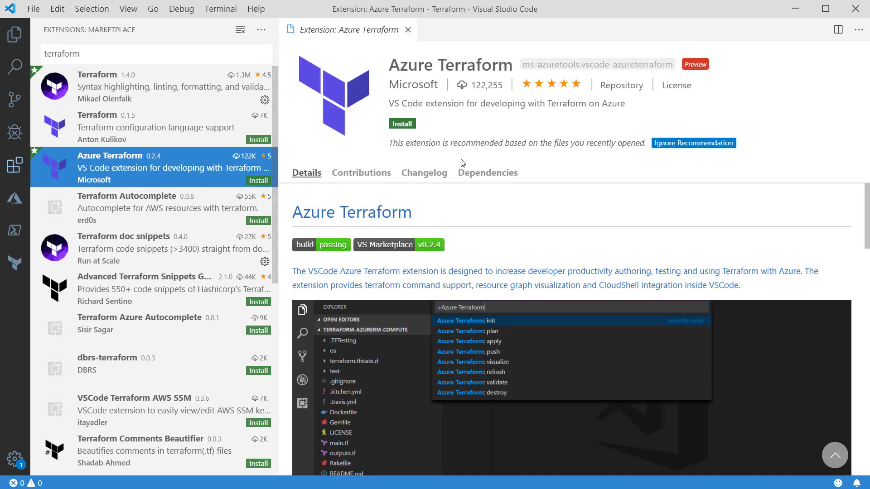
mouse_move(435, 278)
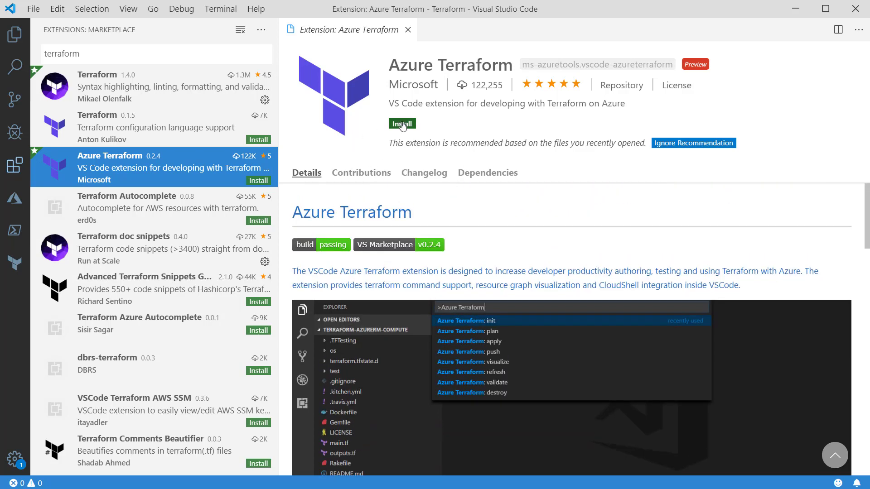
click(402, 124)
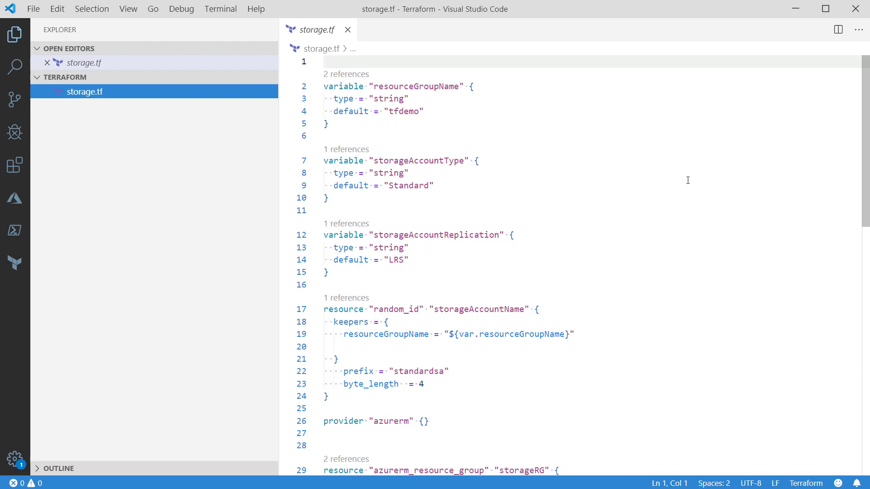
- From storage.tf, run an Azure Terraform command and accept opening Cloud Shell
click(409, 173)
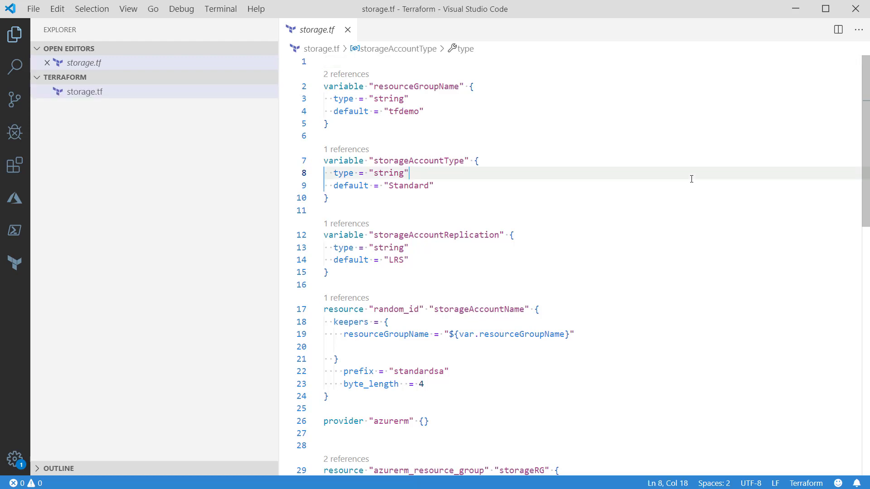
key(Ctrl+Shift+P)
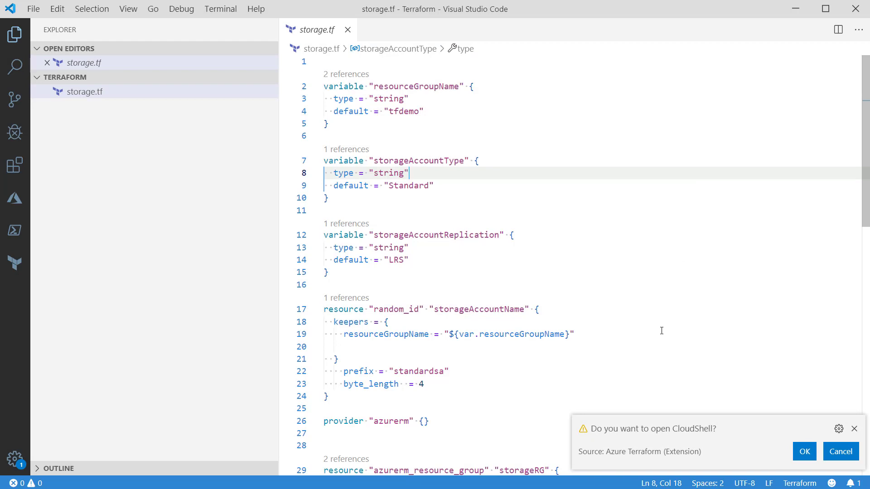
mouse_move(726, 451)
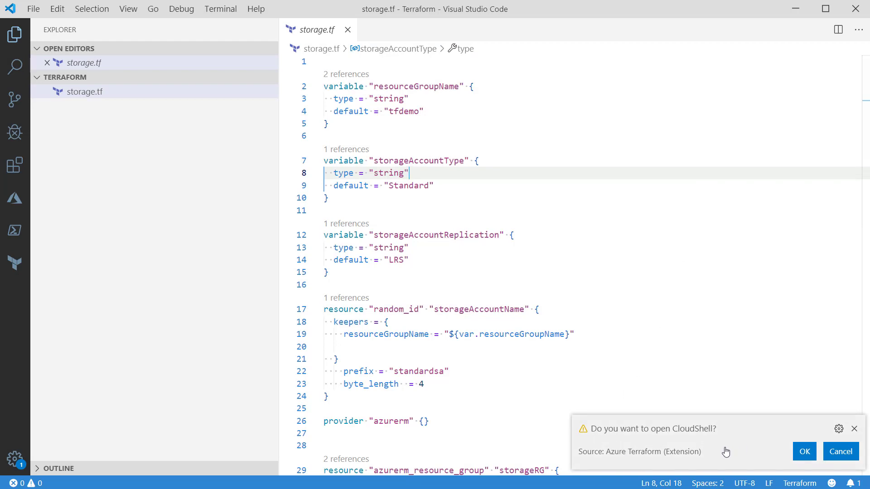
mouse_move(656, 448)
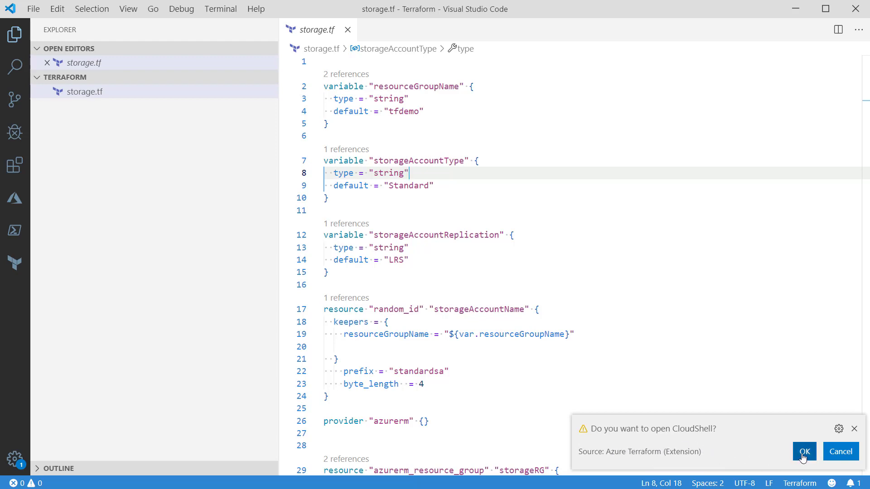
click(807, 451)
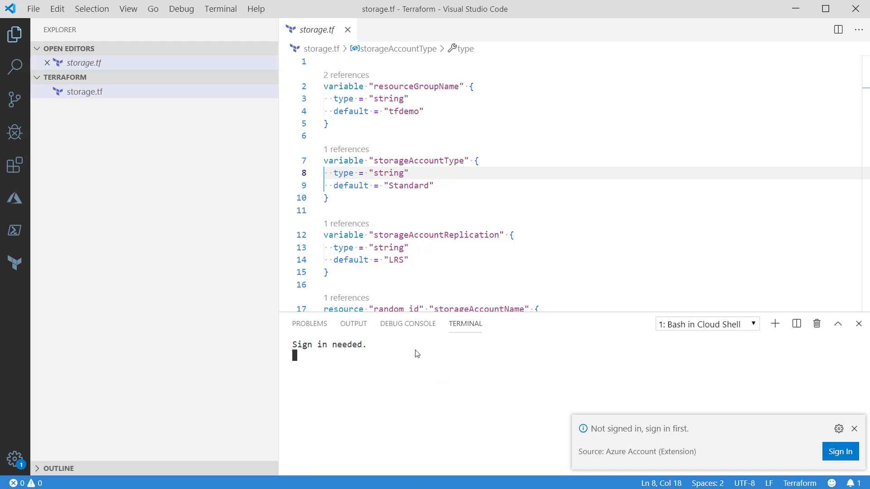
mouse_move(470, 383)
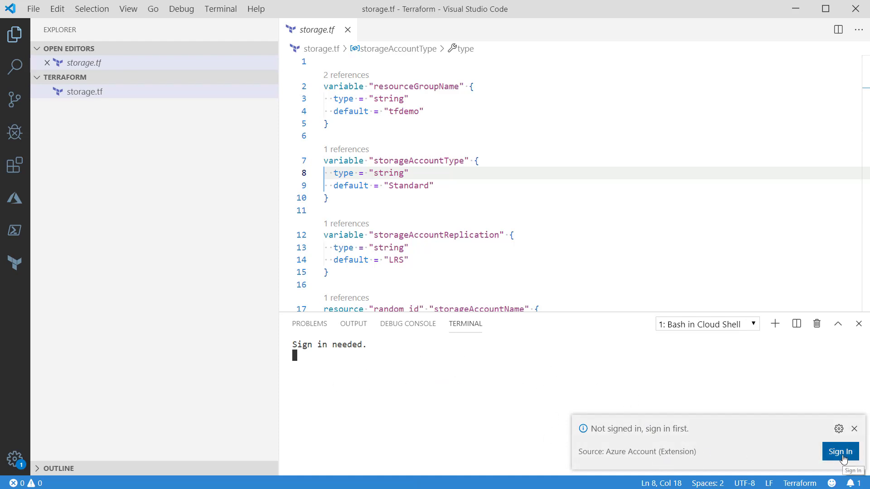
- Start Azure sign-in from the notification and pick the connected Microsoft account
click(840, 451)
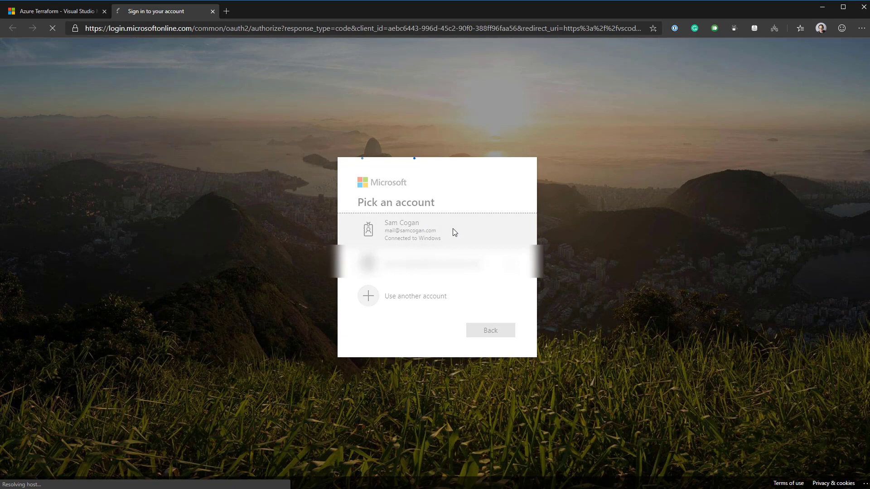
click(412, 230)
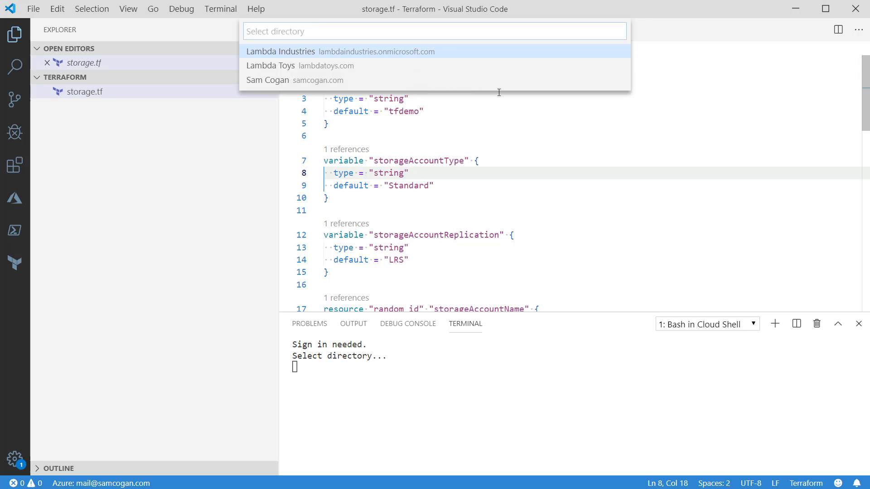
mouse_move(472, 77)
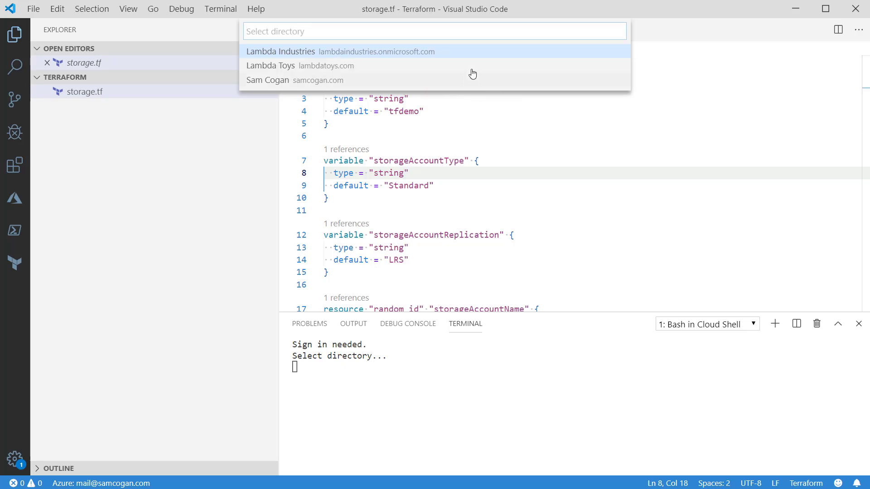
mouse_move(451, 52)
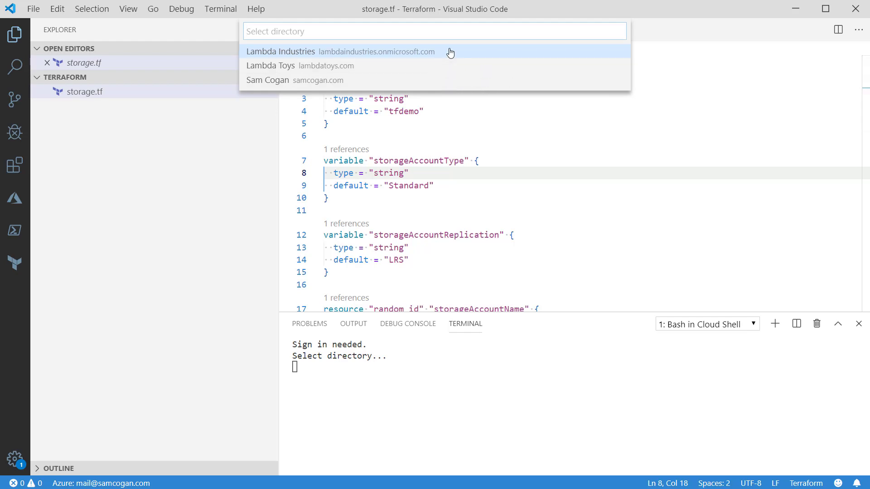
mouse_move(326, 84)
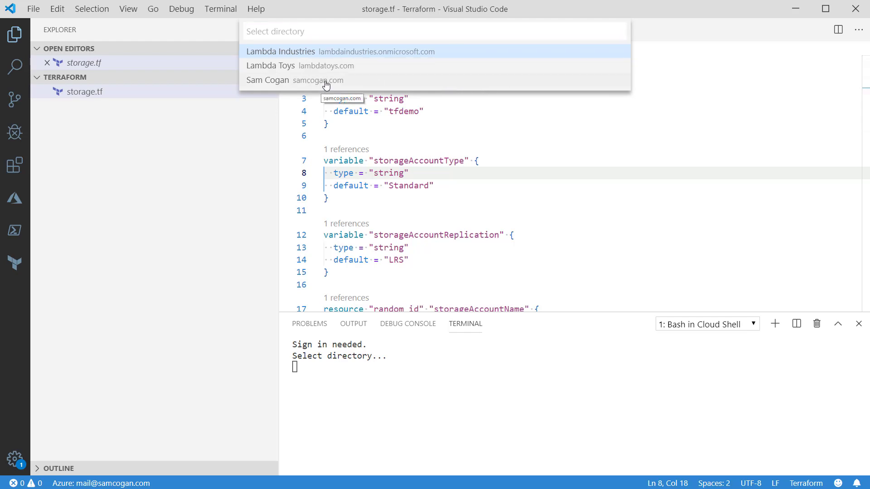
- Select the Cloud Shell directory, then review the plugin errors and the Terraform folder prompt
click(267, 80)
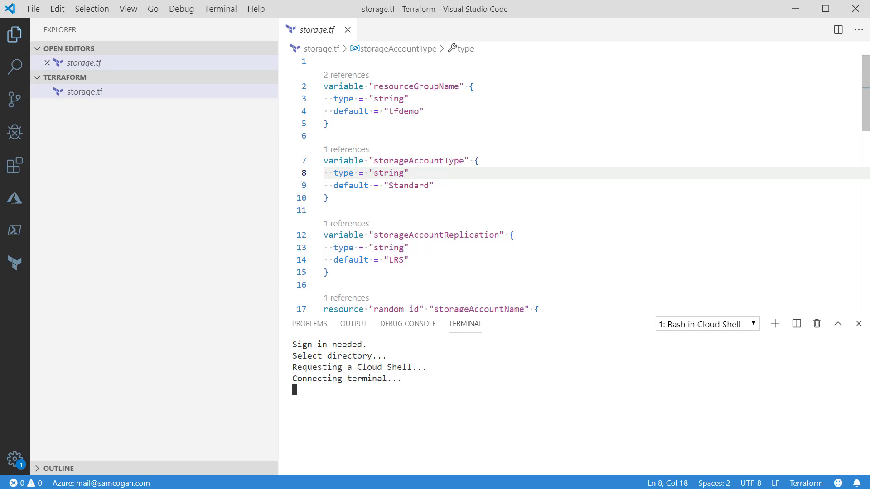
mouse_move(584, 337)
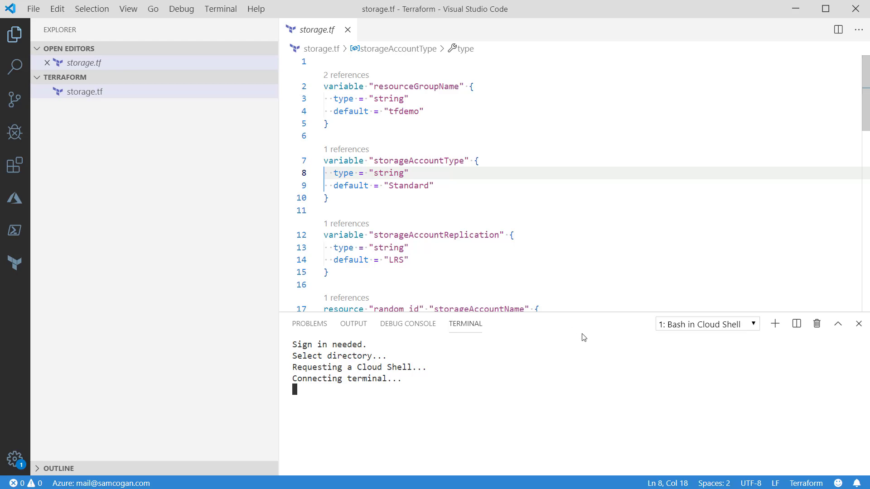
mouse_move(562, 371)
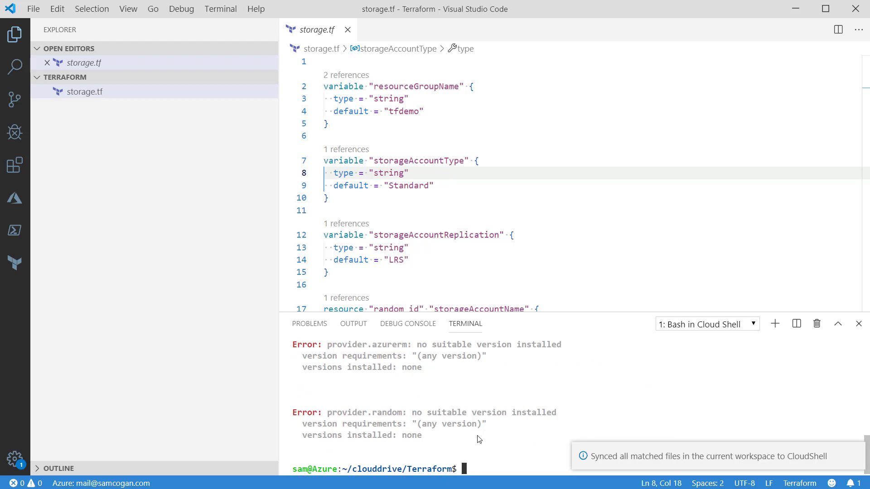
mouse_move(523, 421)
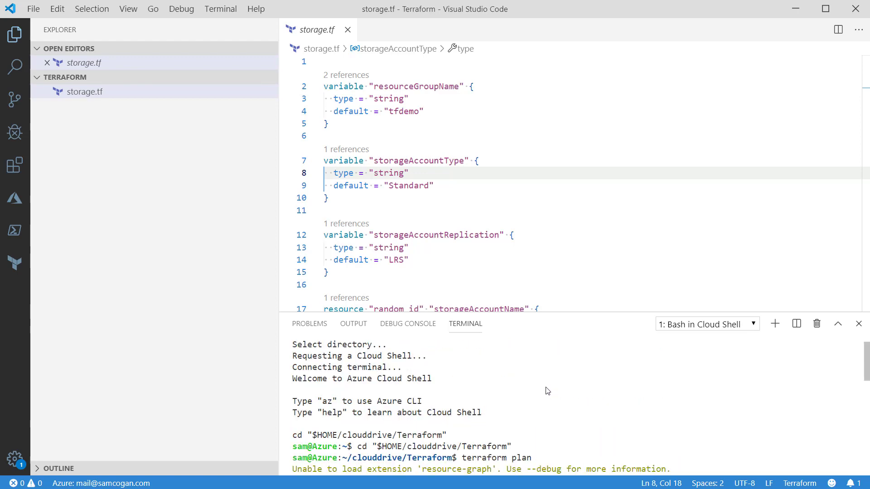
scroll(down, 3)
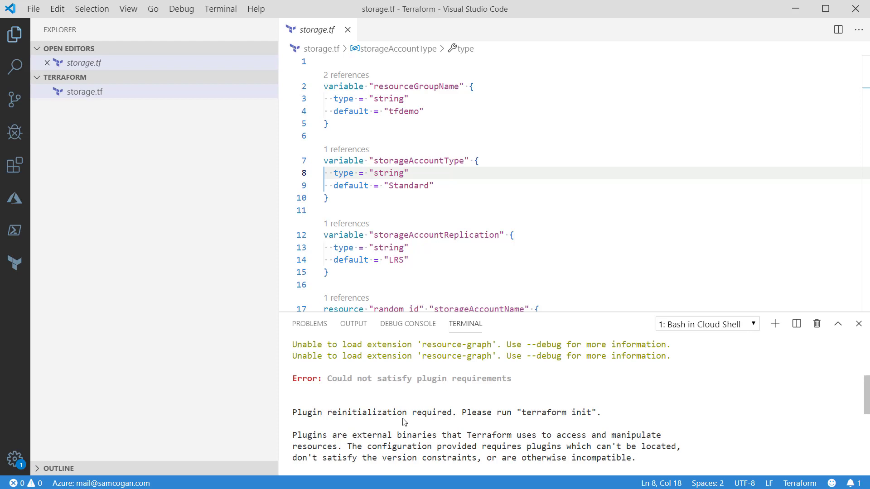
mouse_move(571, 415)
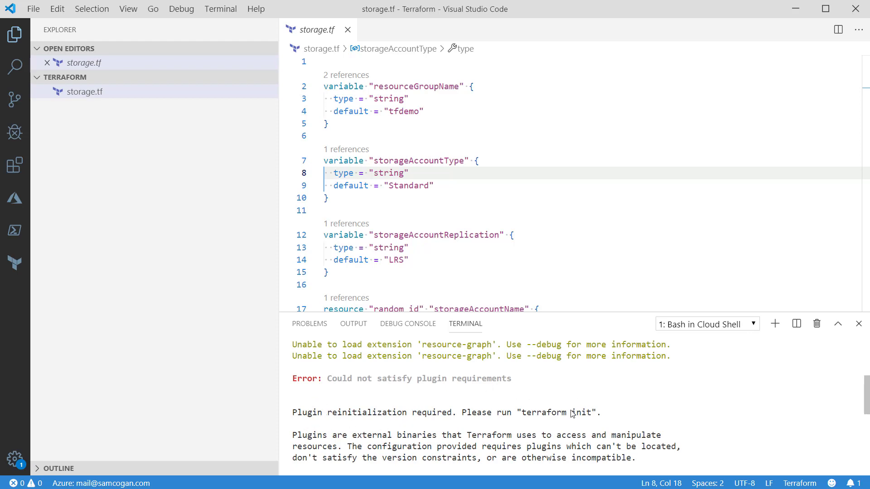
mouse_move(658, 418)
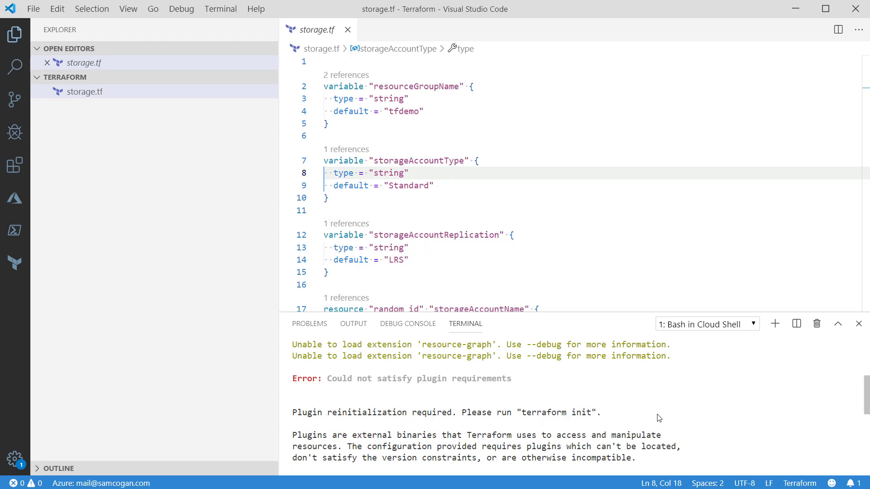
mouse_move(378, 408)
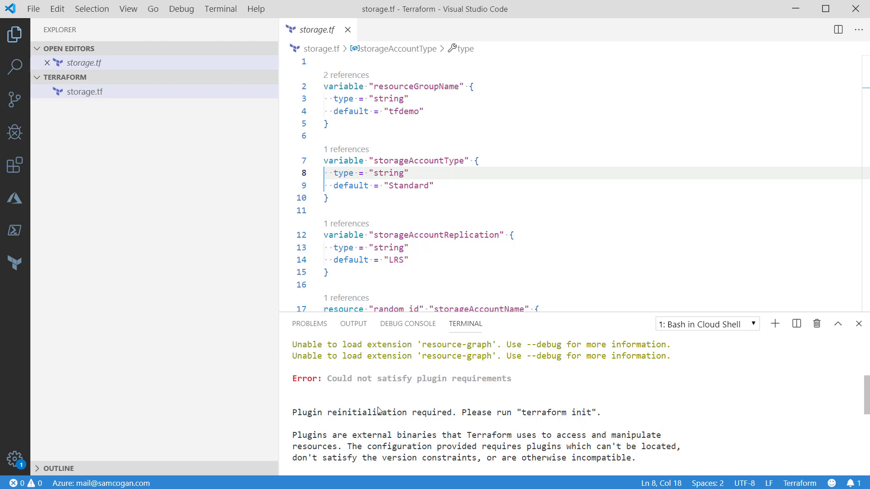
mouse_move(500, 398)
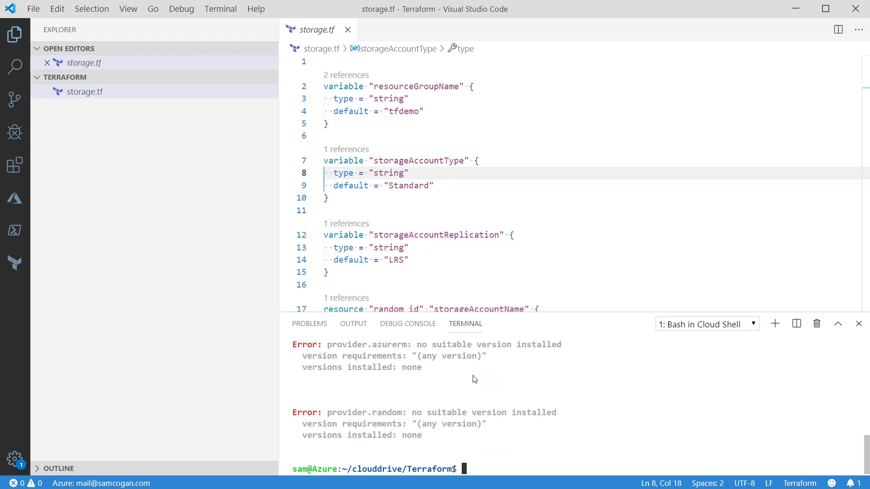
mouse_move(558, 401)
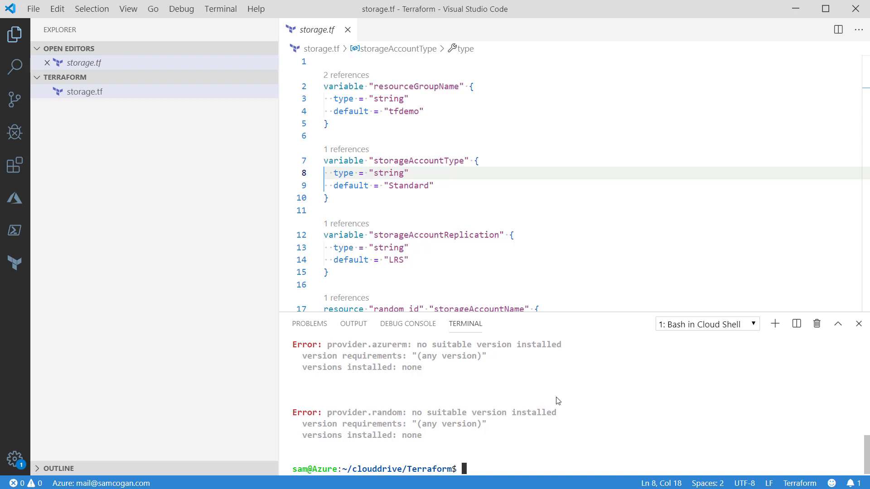
mouse_move(359, 473)
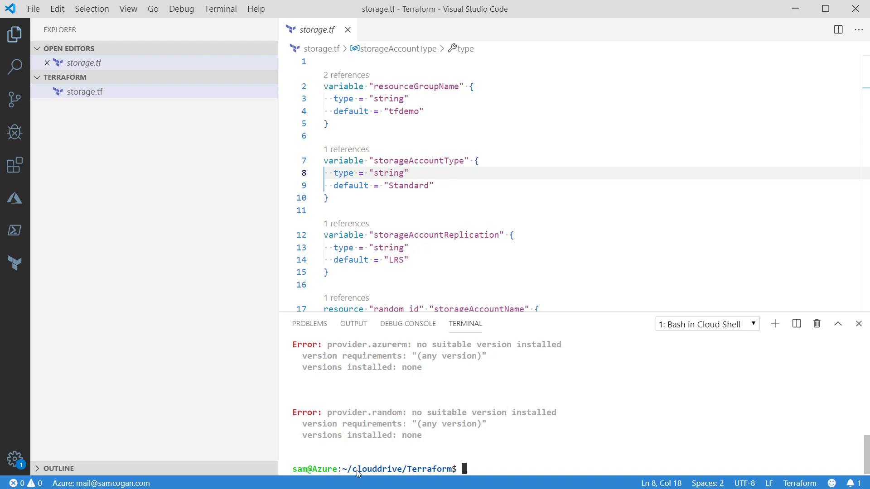
mouse_move(421, 473)
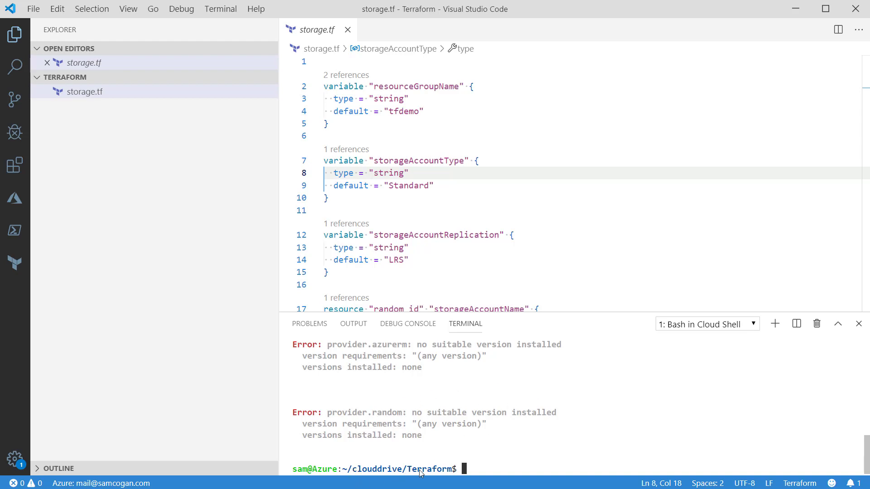
double_click(428, 469)
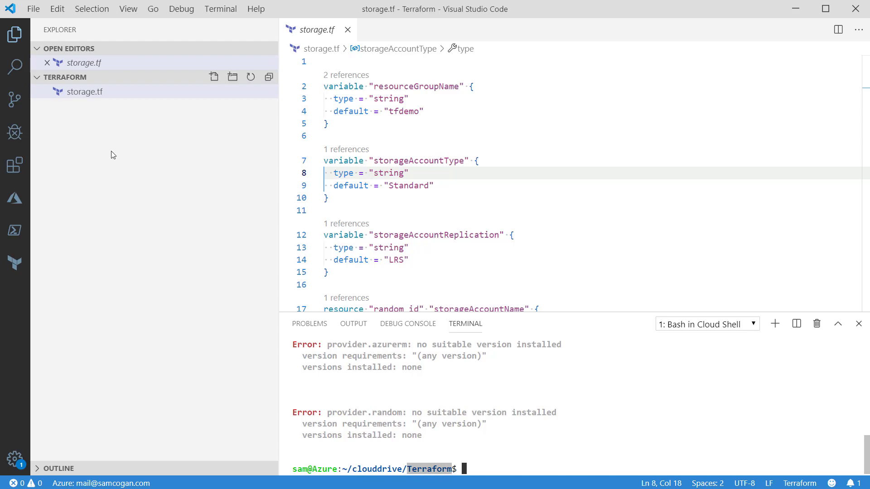
mouse_move(437, 470)
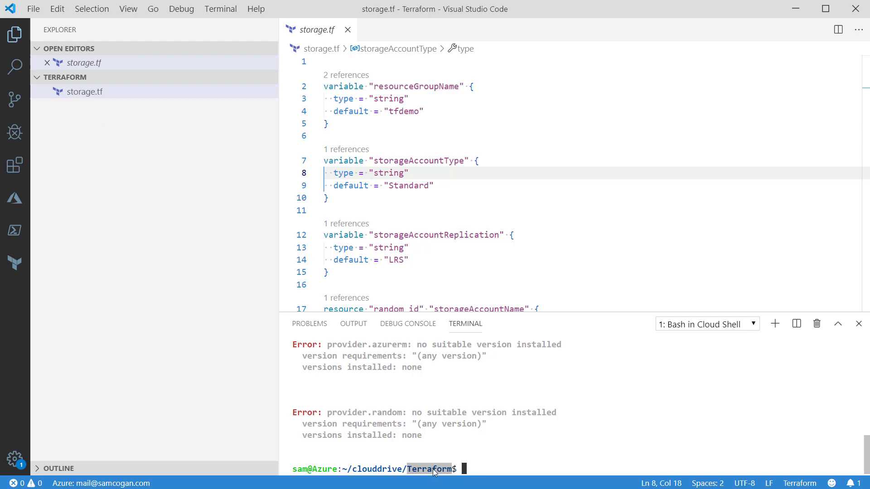
mouse_move(318, 360)
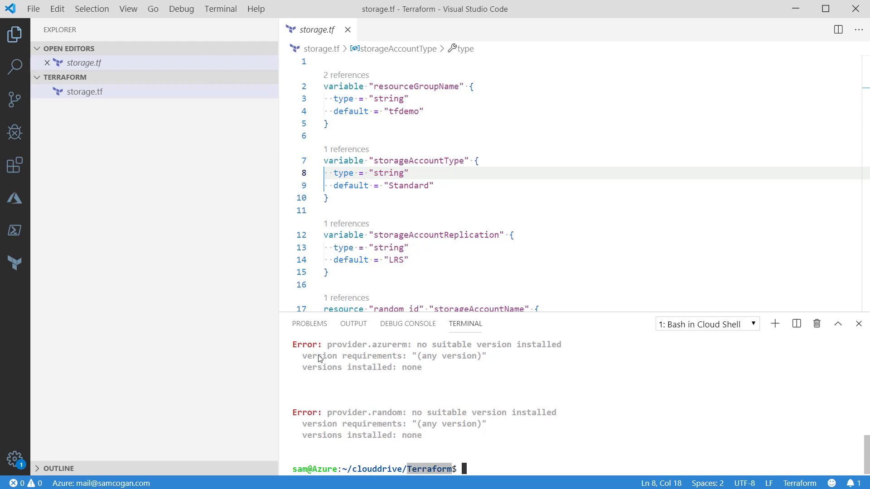
mouse_move(395, 374)
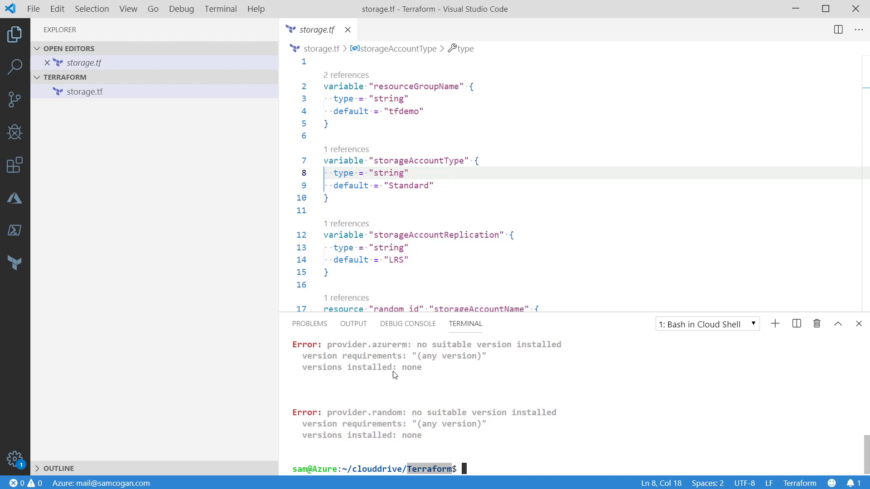
- Run ls and cat storage.tf in Cloud Shell, then clear the terminal
text(ls)
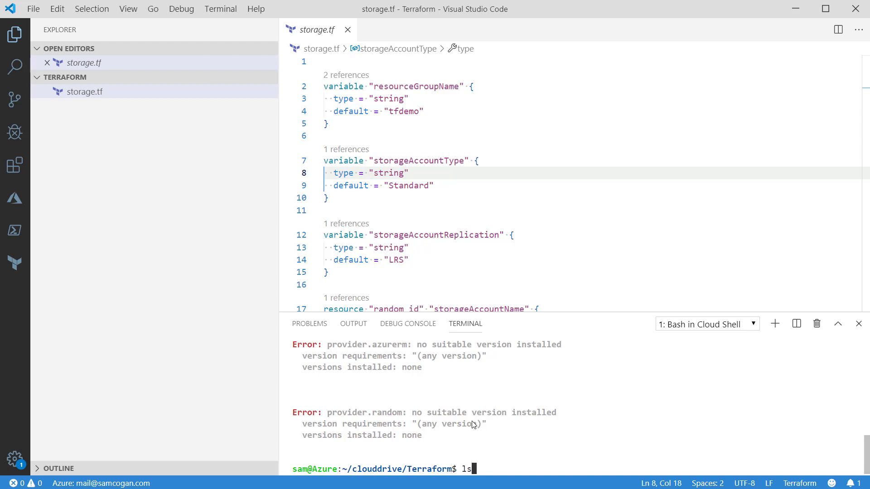
key(Enter)
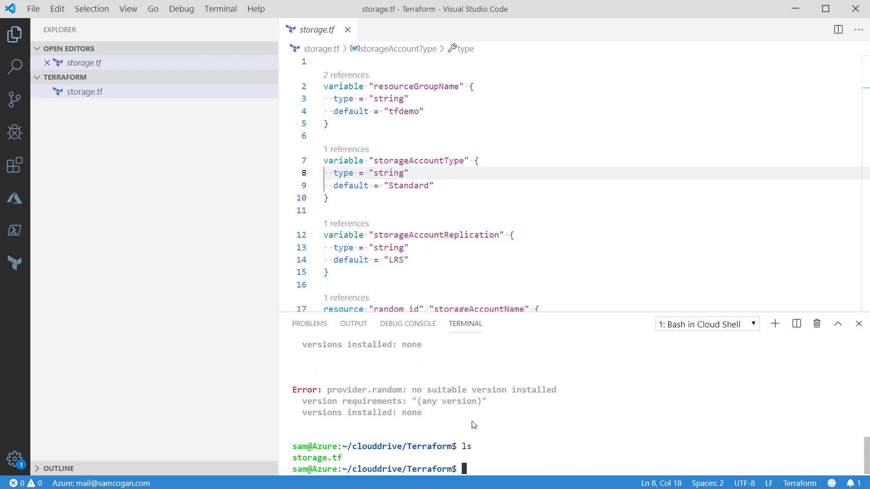
mouse_move(584, 452)
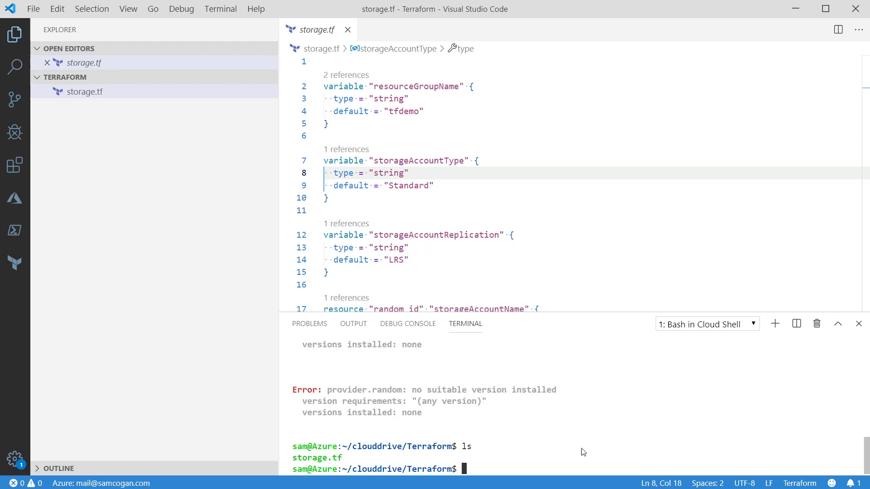
text(cat)
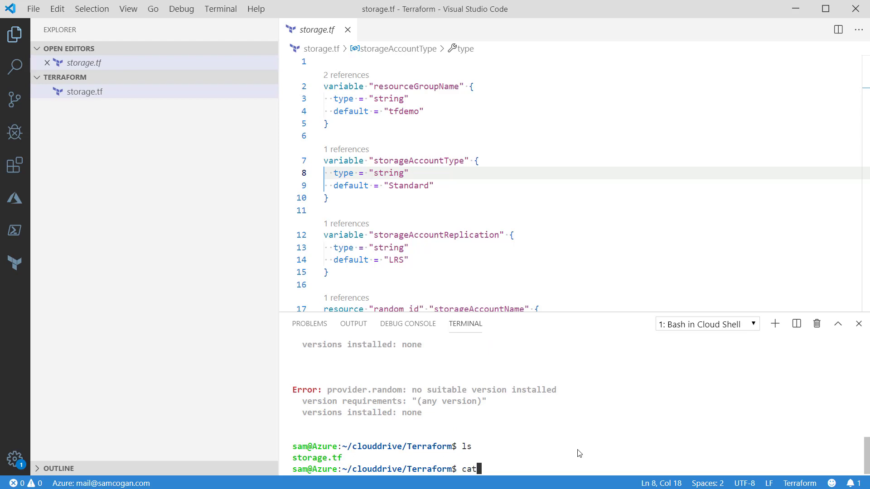
key(Enter)
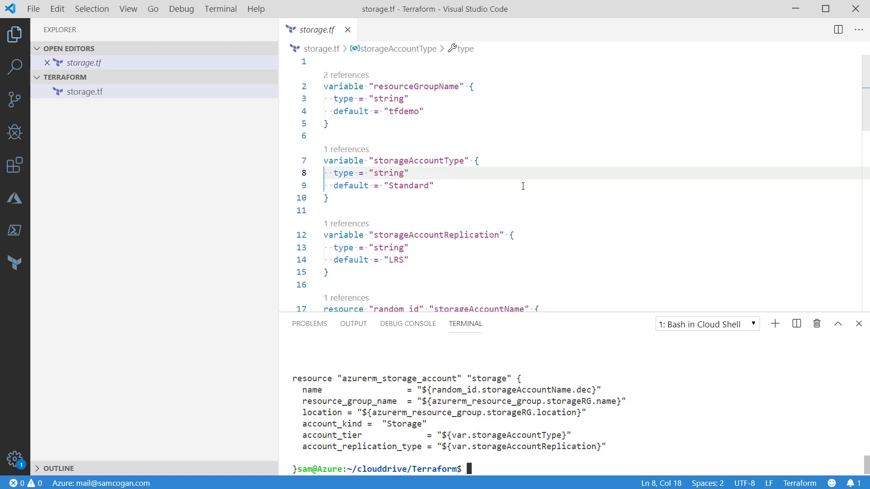
text(cle)
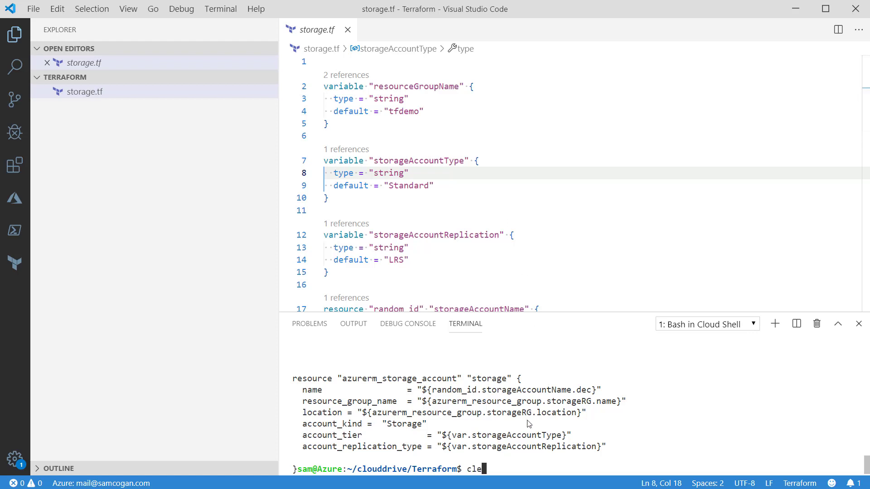
key(Enter)
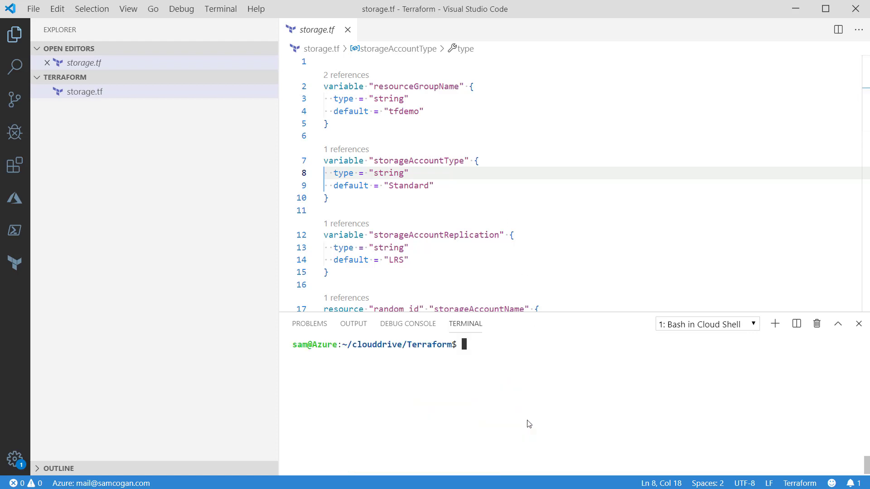
mouse_move(188, 218)
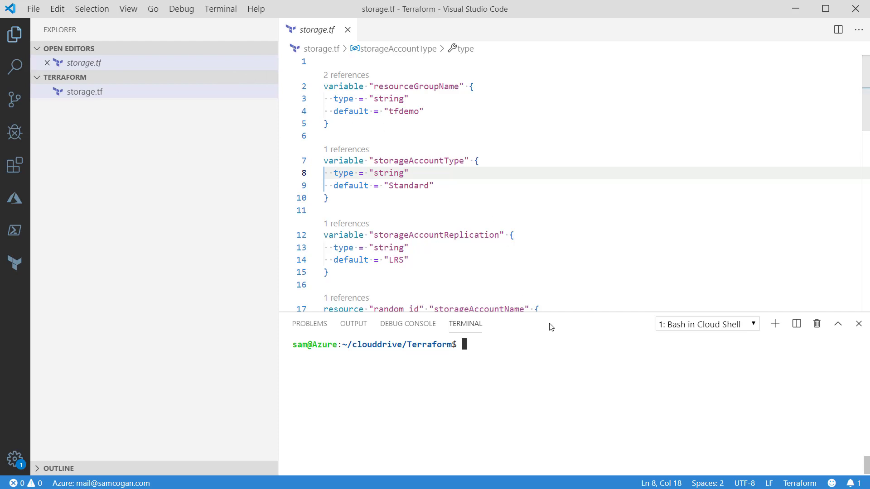
mouse_move(492, 356)
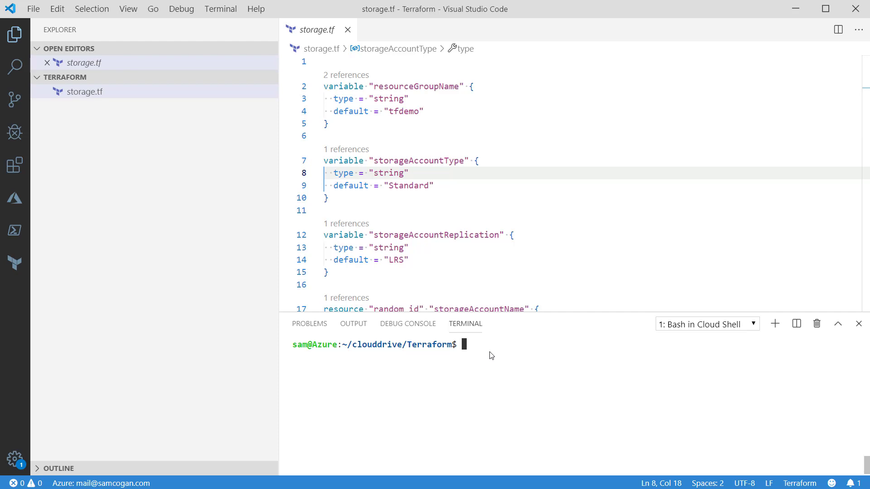
mouse_move(484, 355)
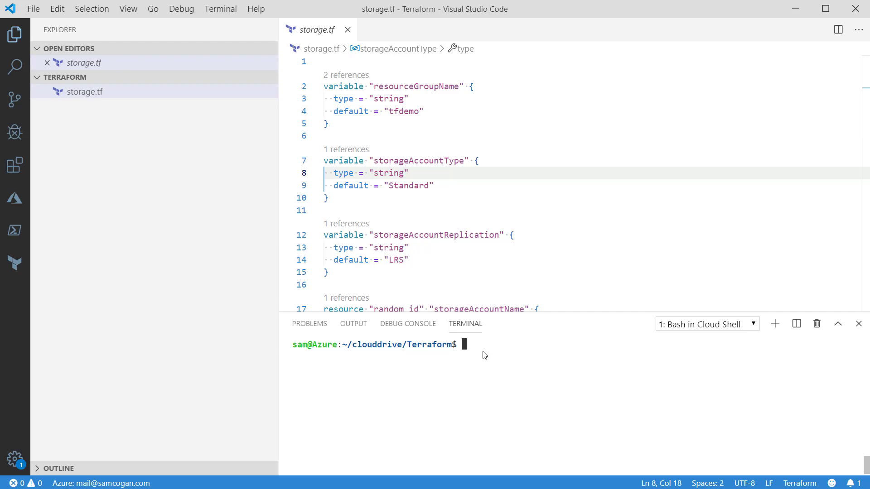
mouse_move(493, 352)
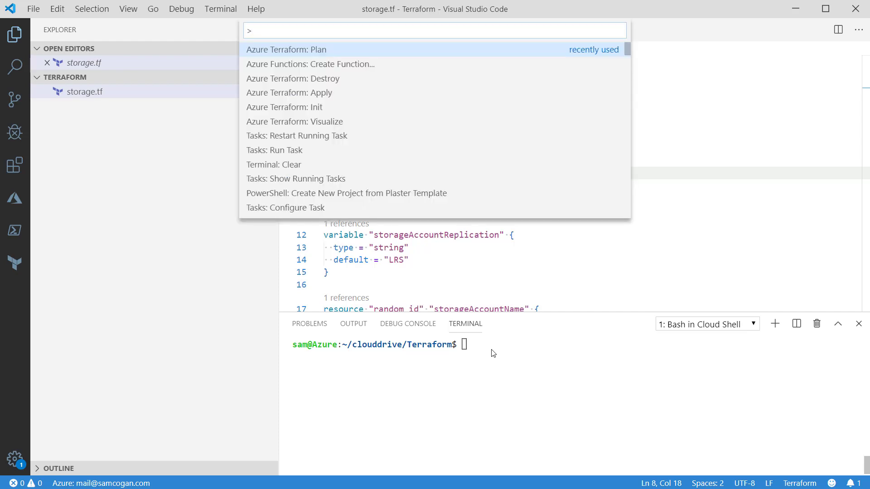
mouse_move(284, 107)
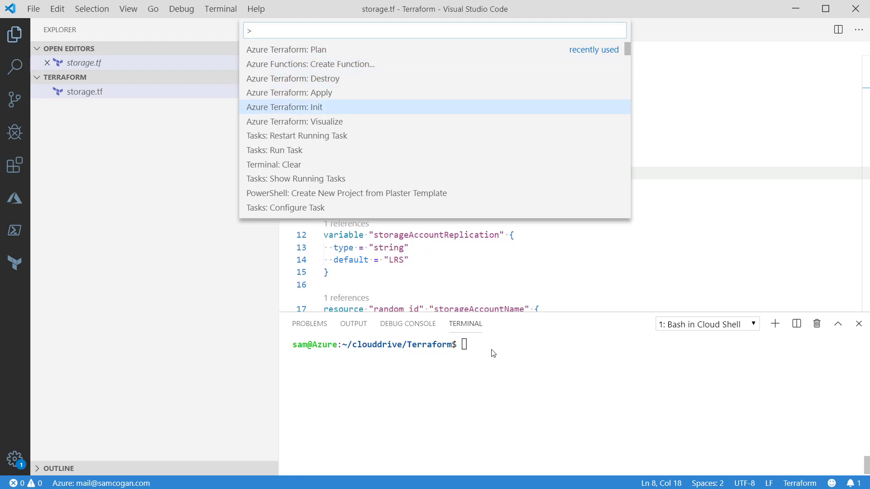
- Run Azure Terraform: Init in Cloud Shell from the Command Palette
click(284, 107)
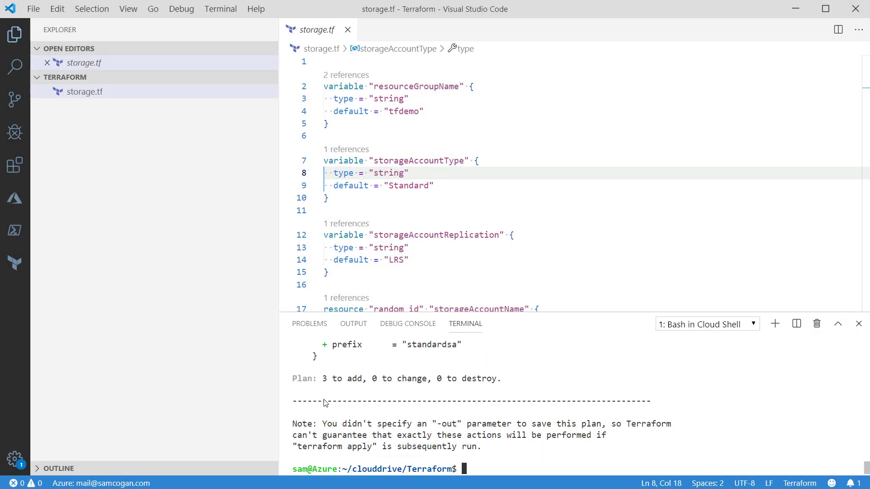
mouse_move(466, 400)
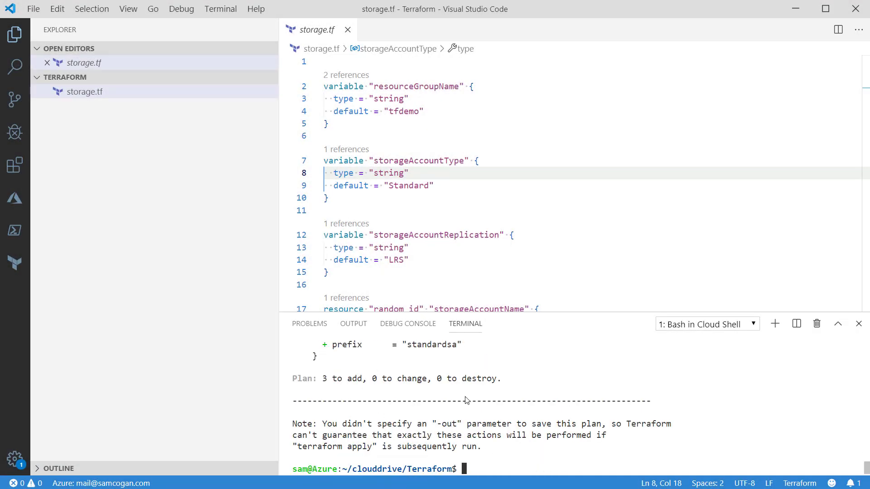
mouse_move(510, 387)
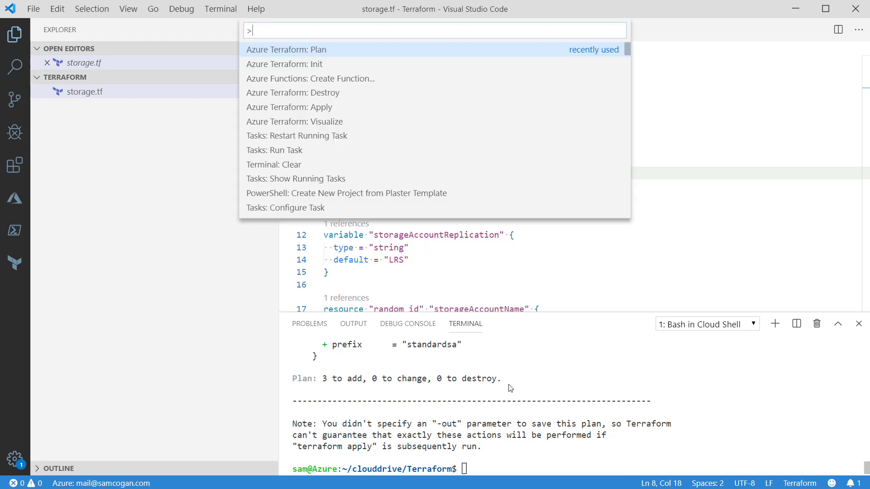
- Run terraform apply in the Cloud Shell terminal and confirm with 'yes'
key(Escape)
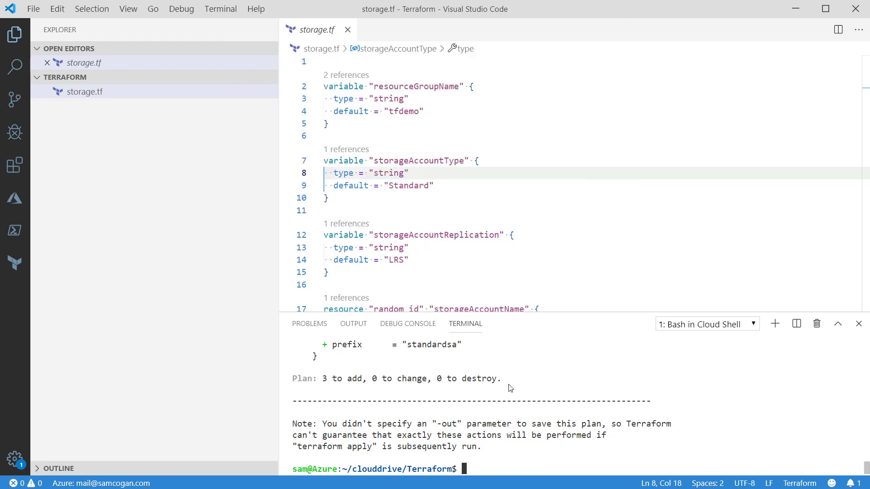
text(terraform apply)
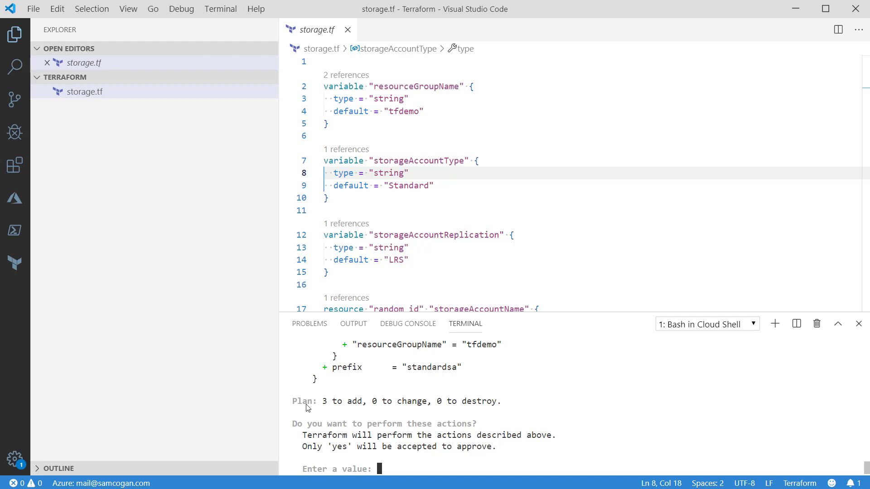
mouse_move(442, 466)
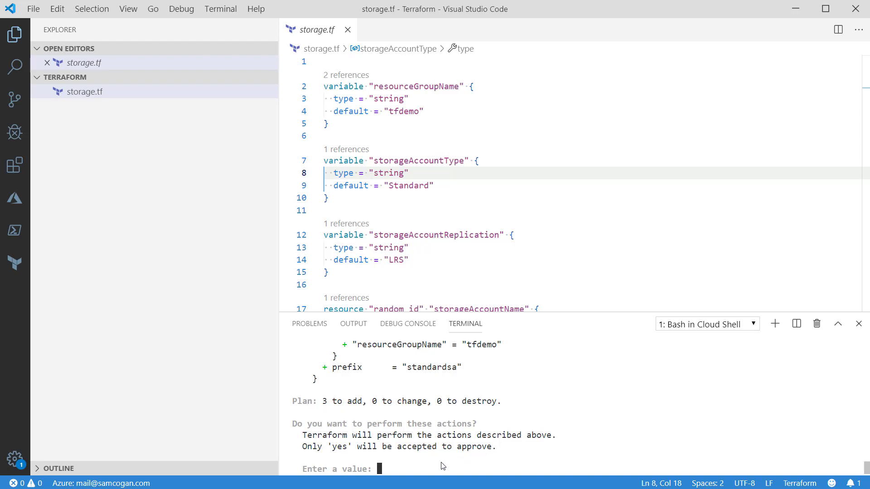
text(yes)
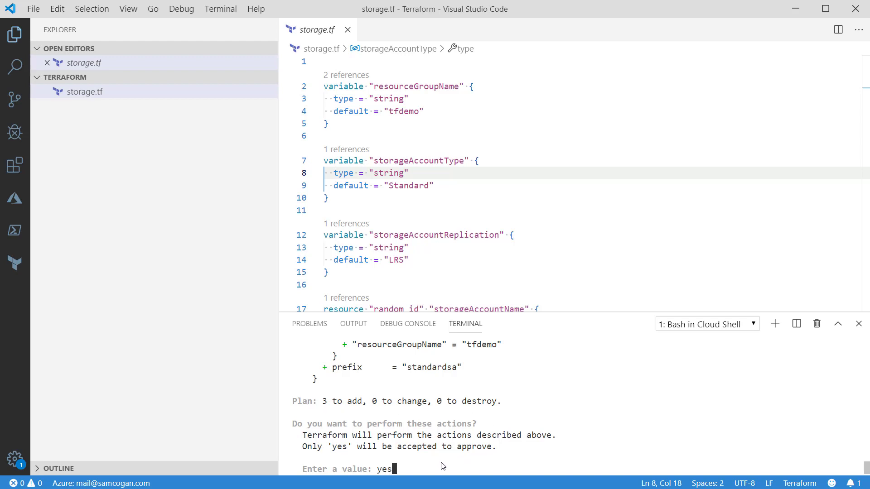
key(Enter)
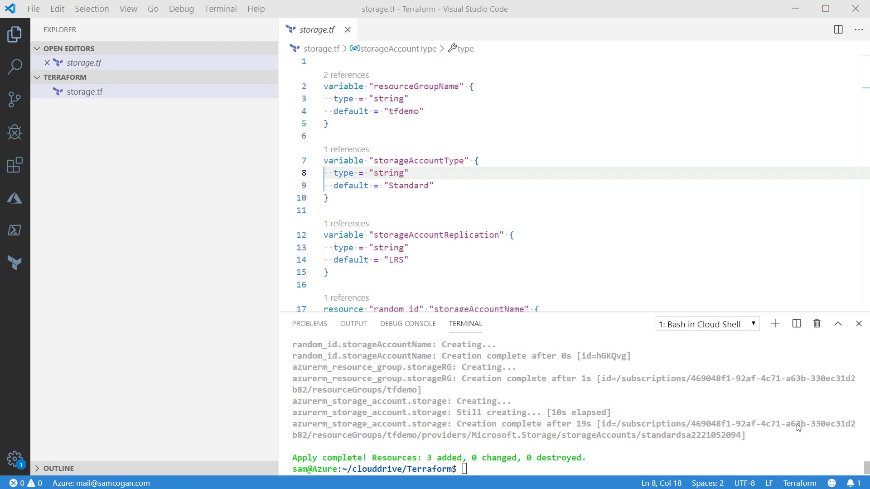
mouse_move(608, 391)
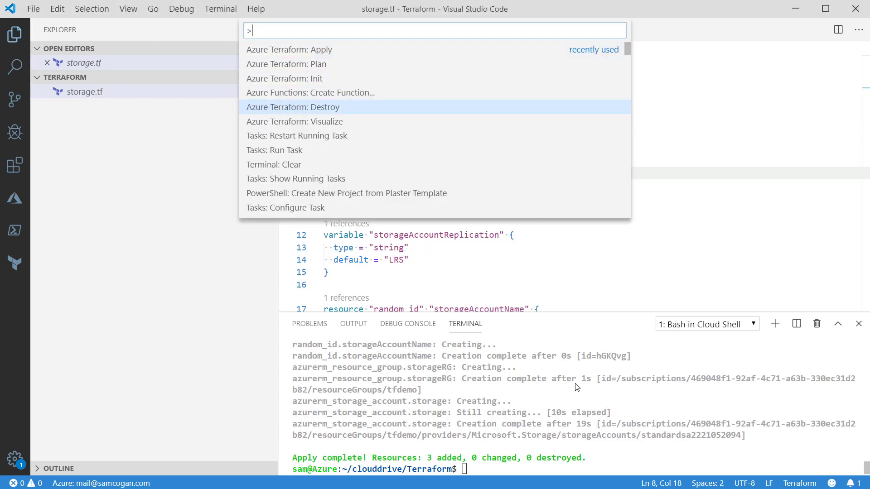
- Choose Azure Terraform: Destroy to start tearing down the storage resources
click(292, 107)
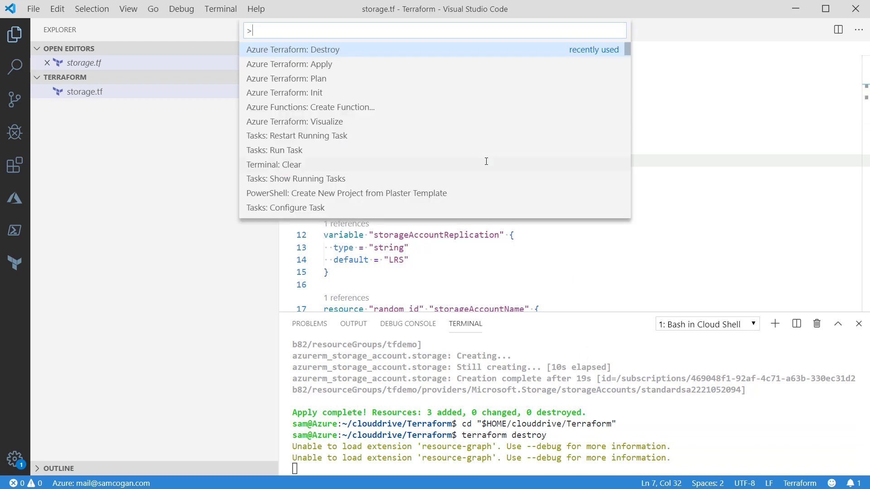
text(azr)
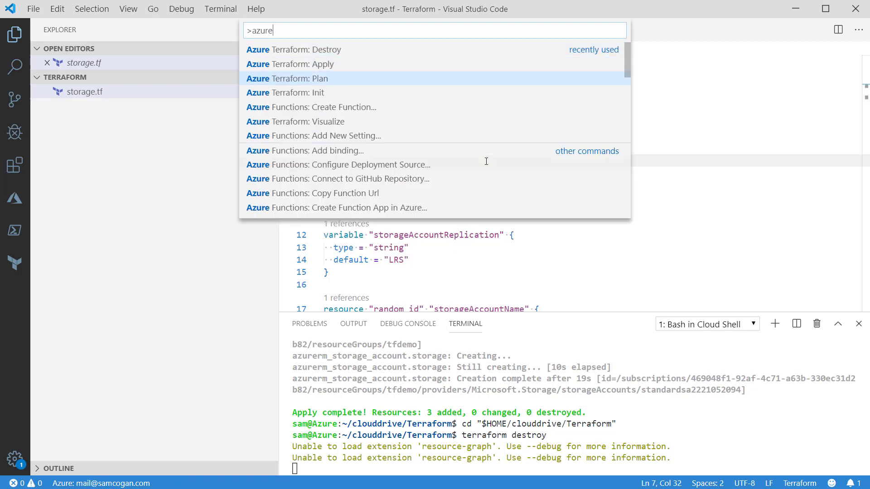
mouse_move(295, 121)
text(y)
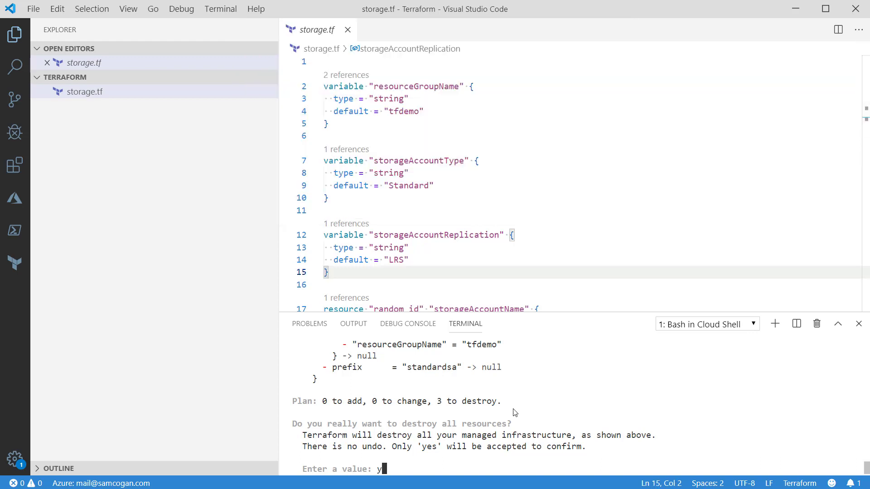
- Confirm the destroy prompt so all 3 resources are removed
key(Enter)
text(ls)
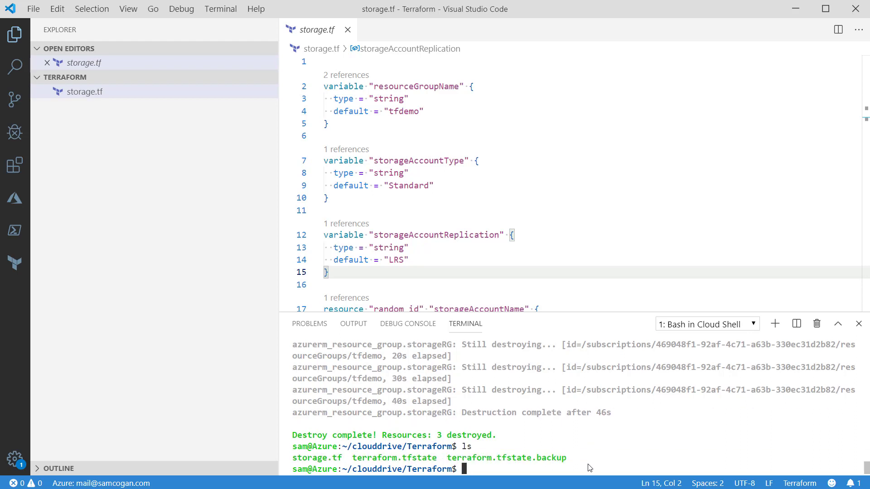
mouse_move(542, 476)
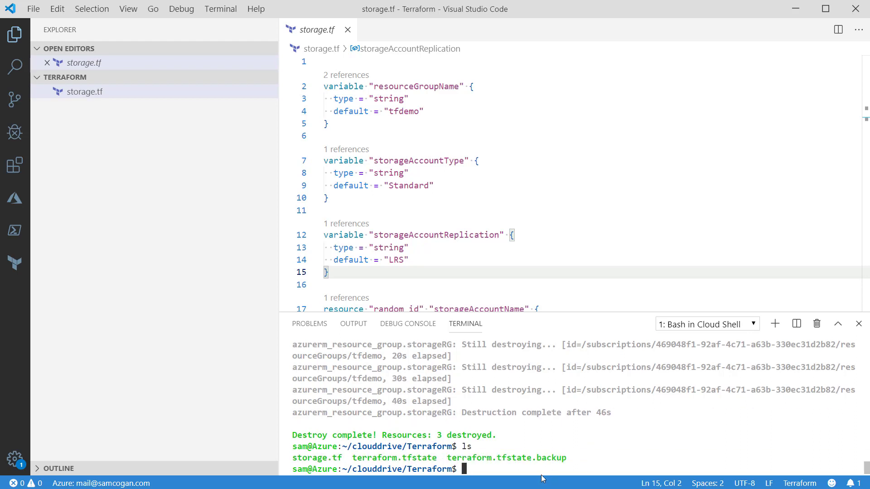
mouse_move(504, 476)
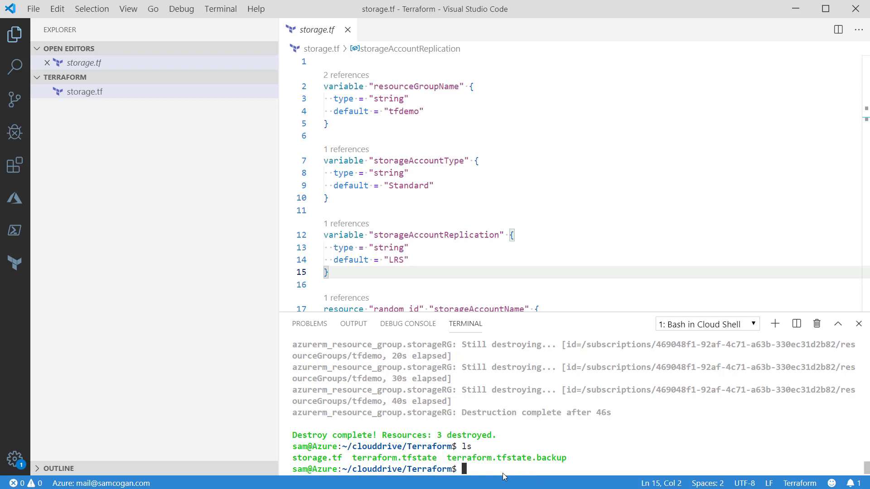